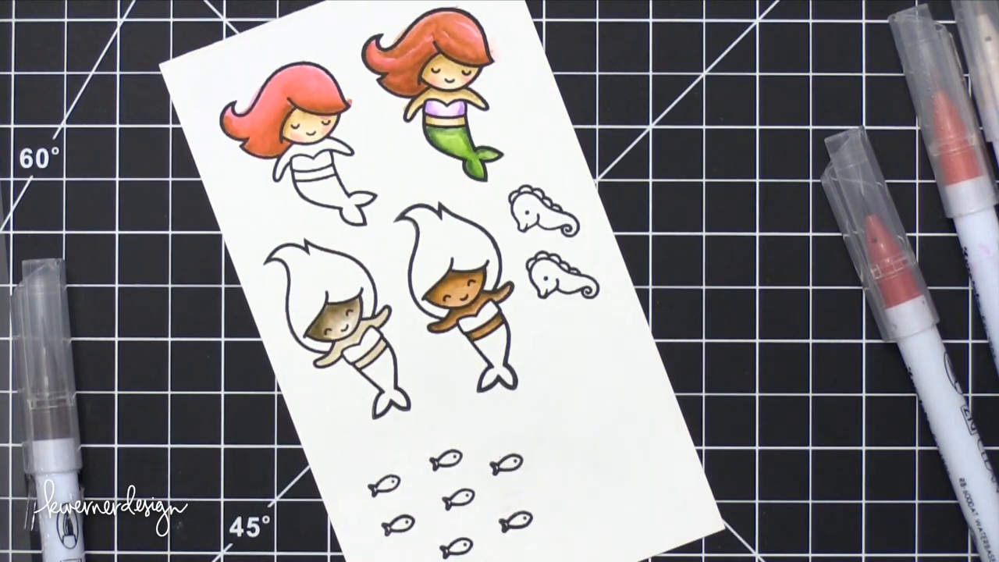
{"action": "mouse_move", "coordinate": [546, 273]}
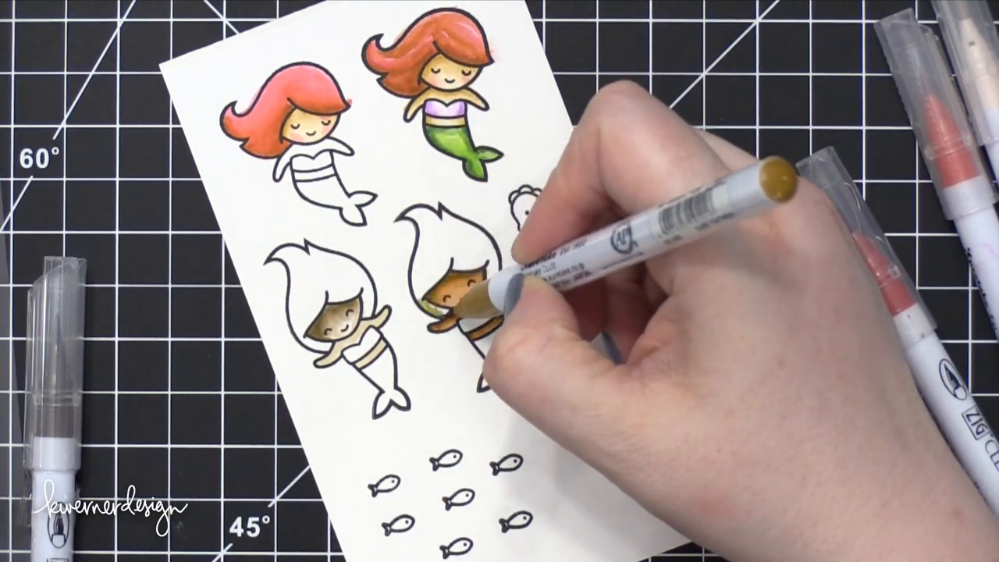